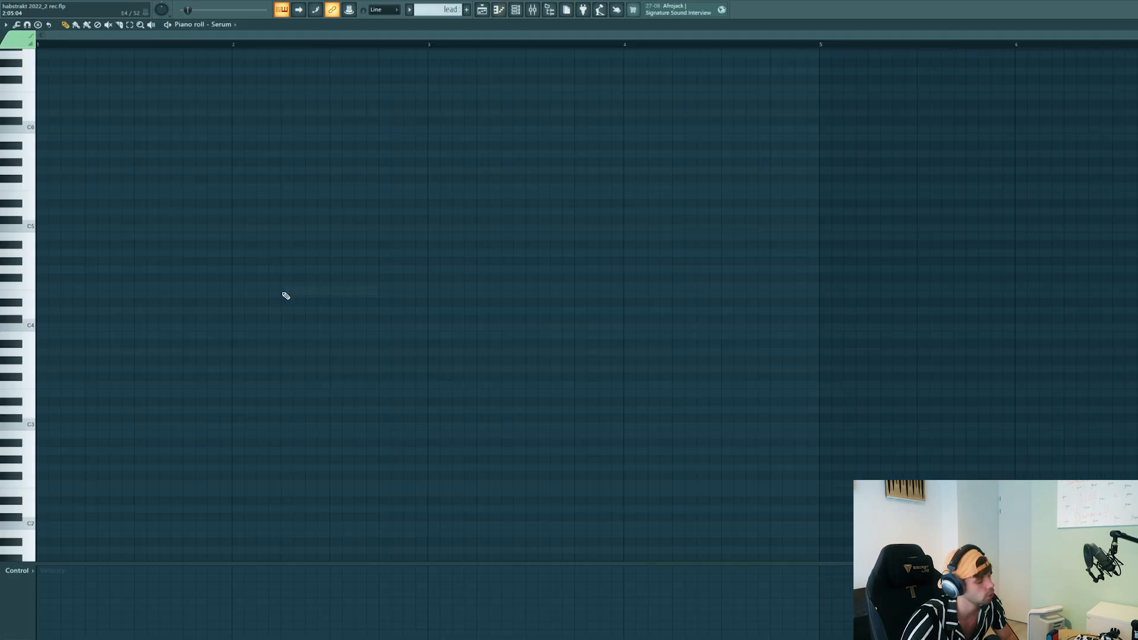
mouse_move(127, 321)
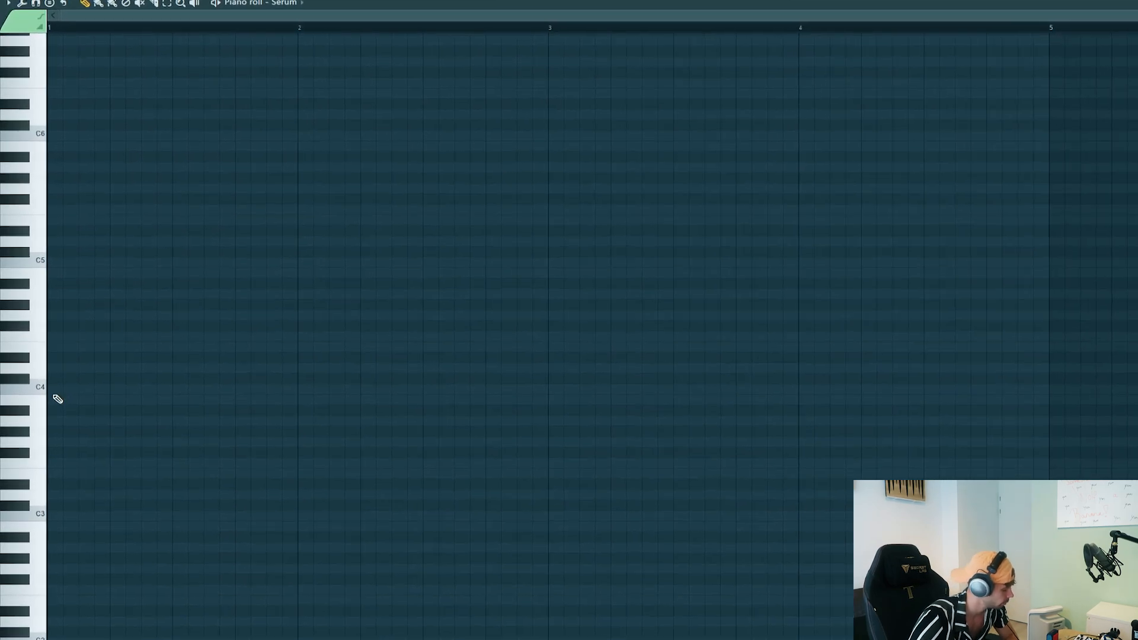
- Write the first bar of the lead: a C5, a run of repeated A4 notes, and a closing C5
left_click(72, 267)
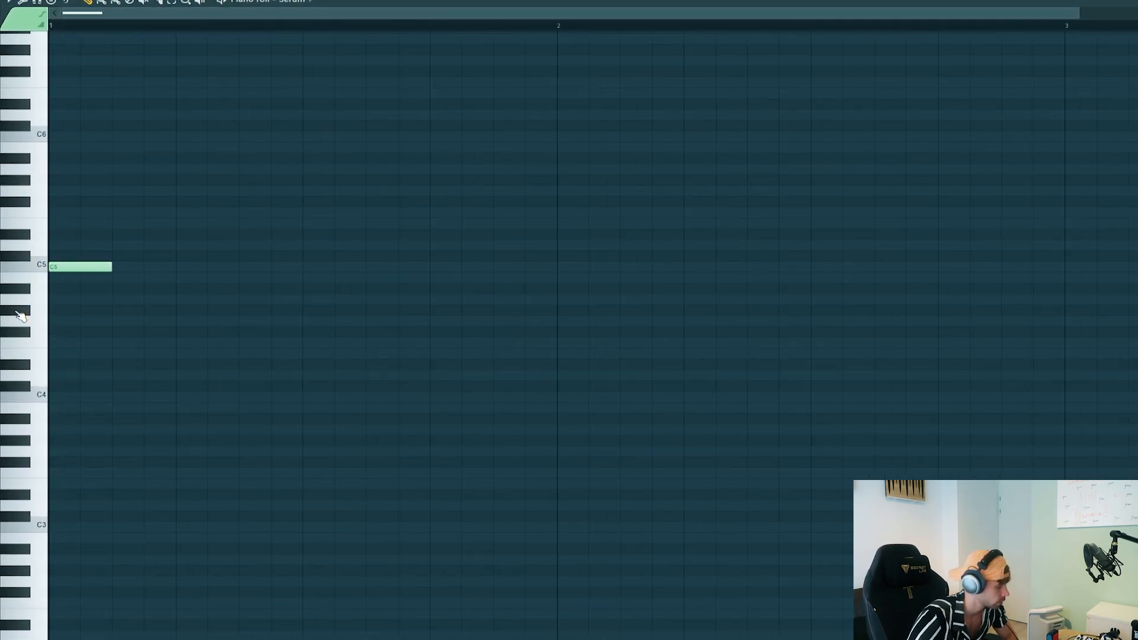
left_click(229, 299)
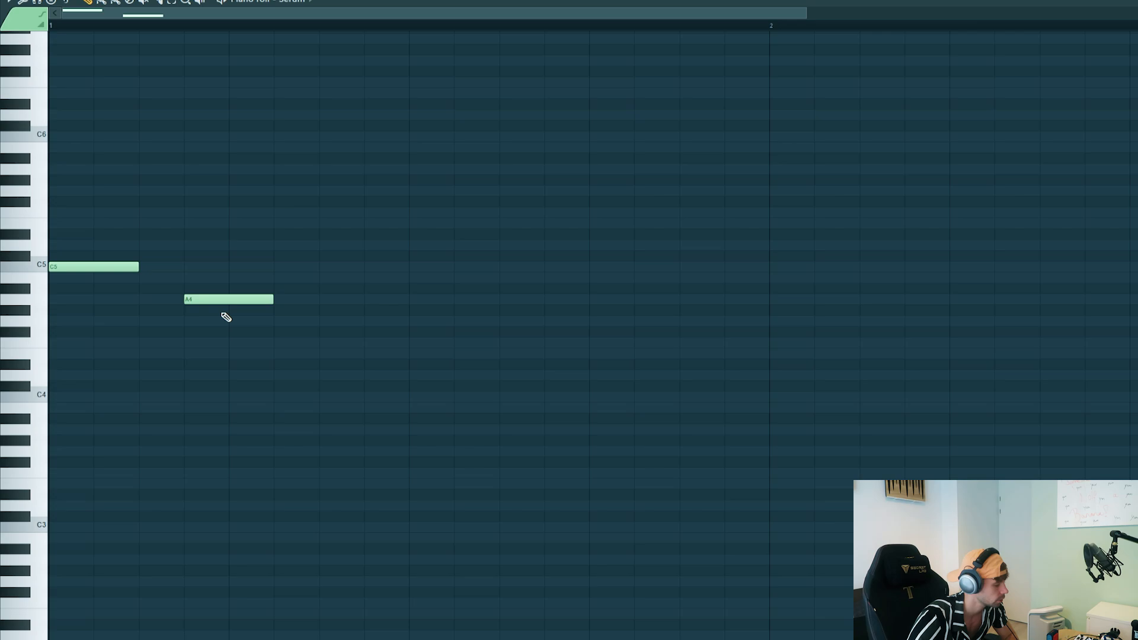
mouse_move(206, 218)
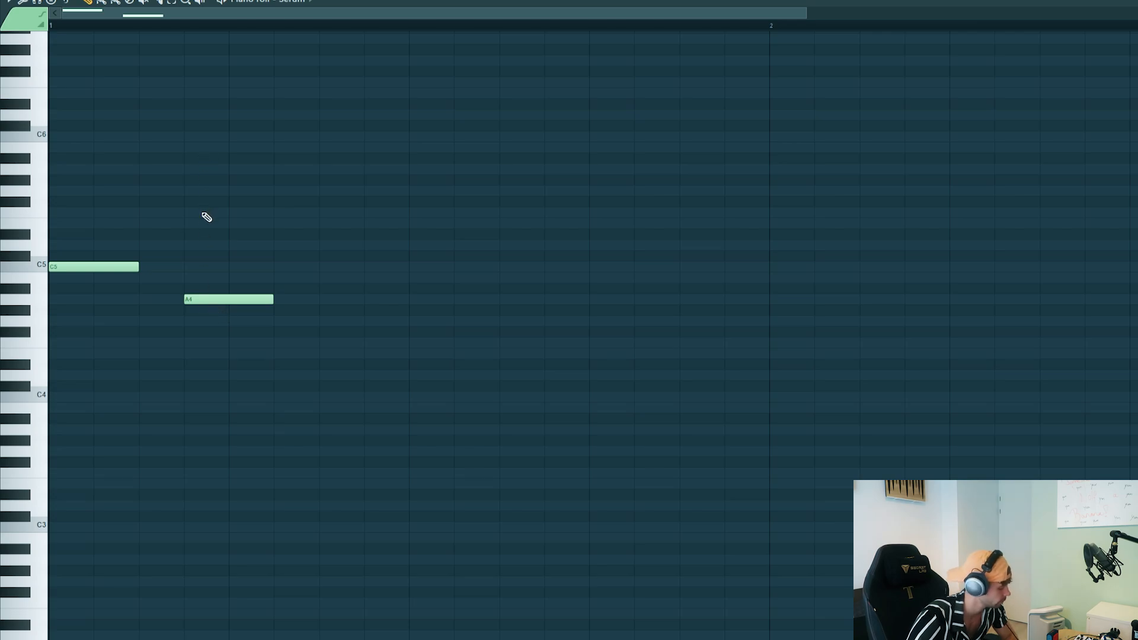
left_click_drag(227, 299, 324, 299)
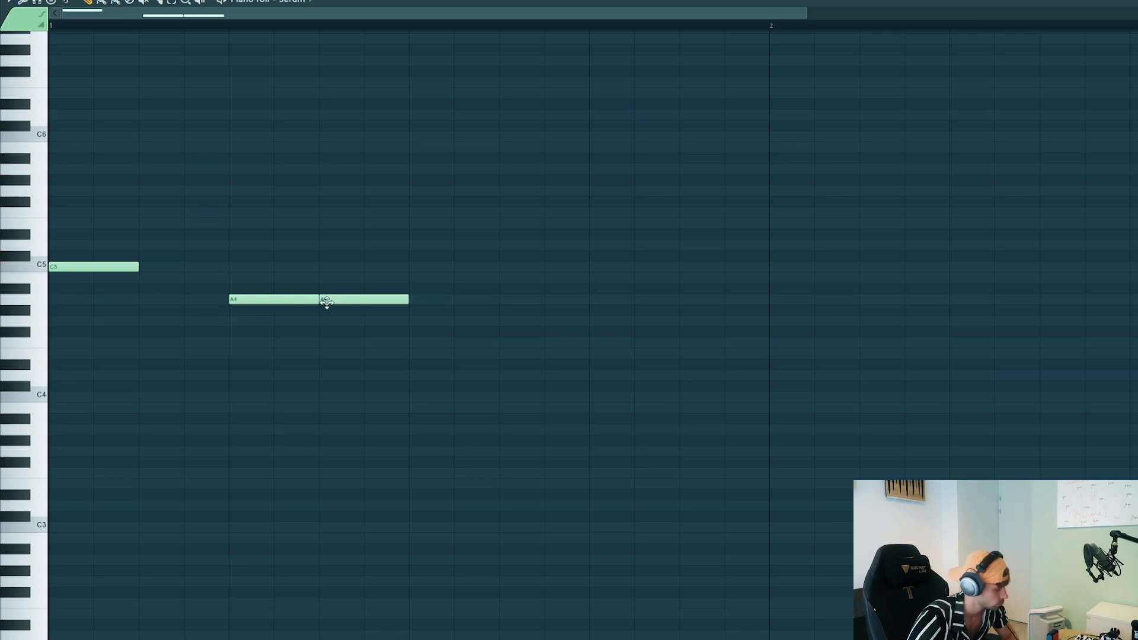
left_click_drag(407, 299, 588, 298)
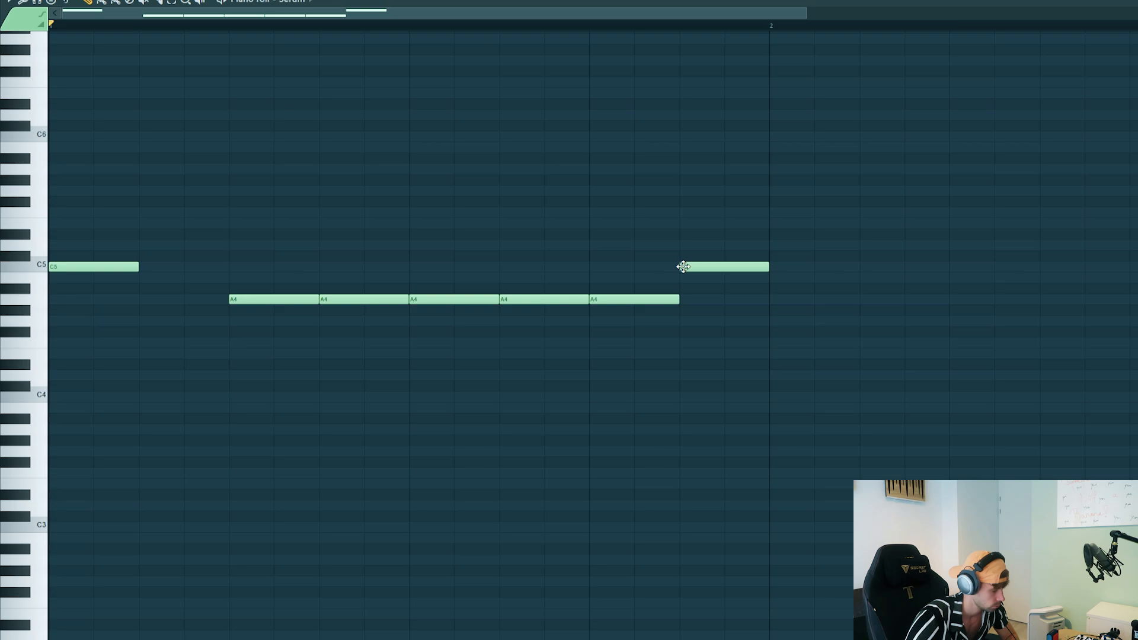
left_click(675, 25)
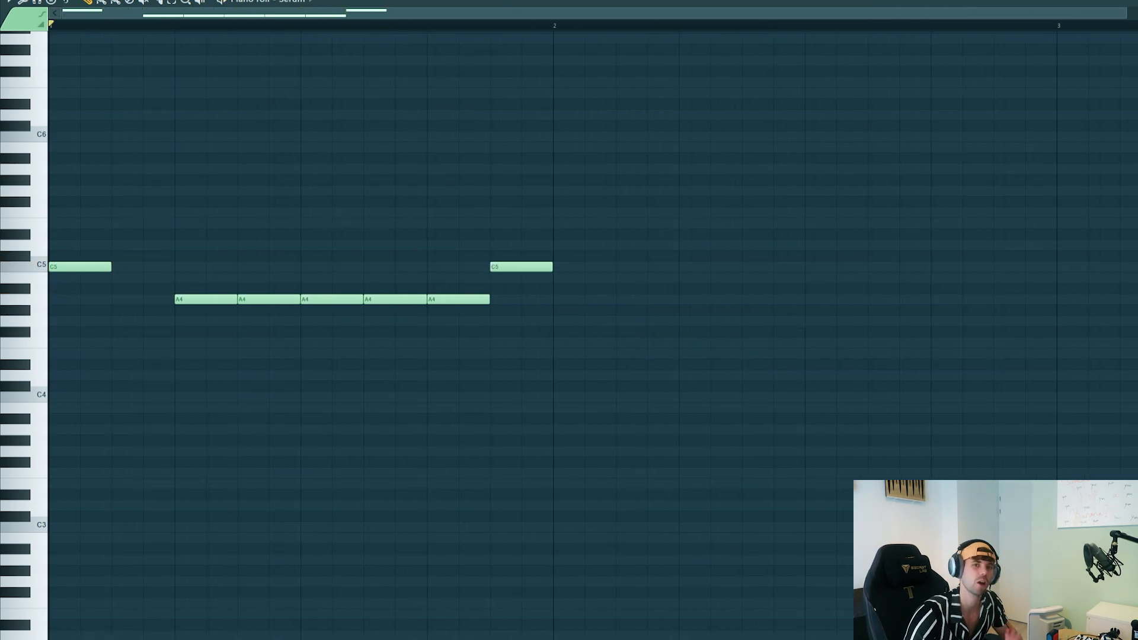
- Switch snap to a triplet step and draw the shorter A#4 and A4 notes in bar 2
left_click(185, 2)
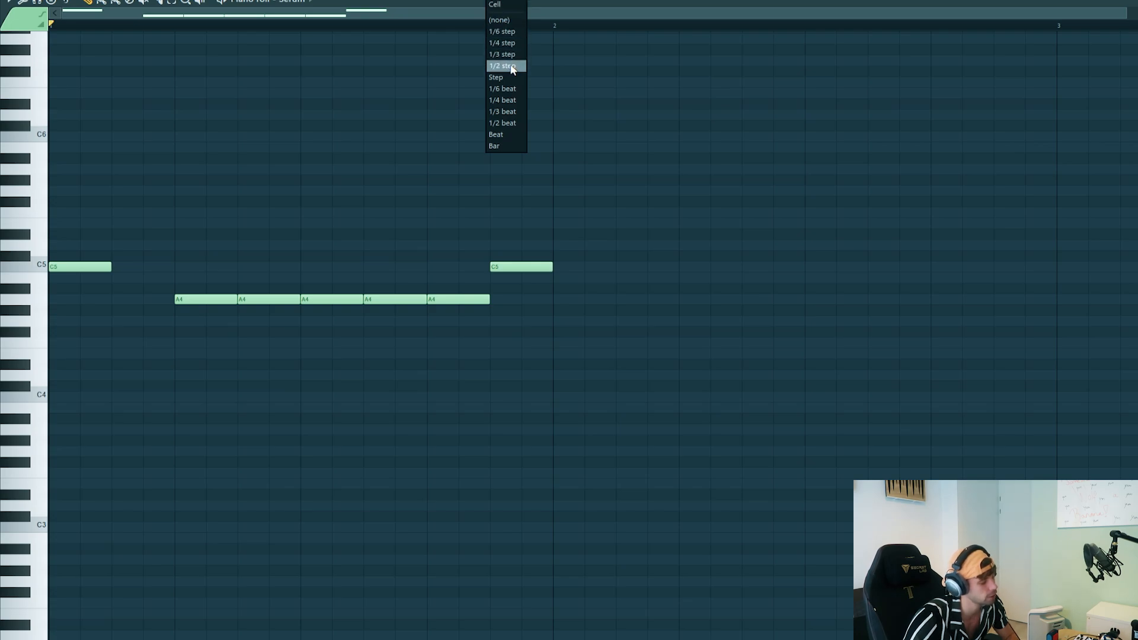
left_click(501, 65)
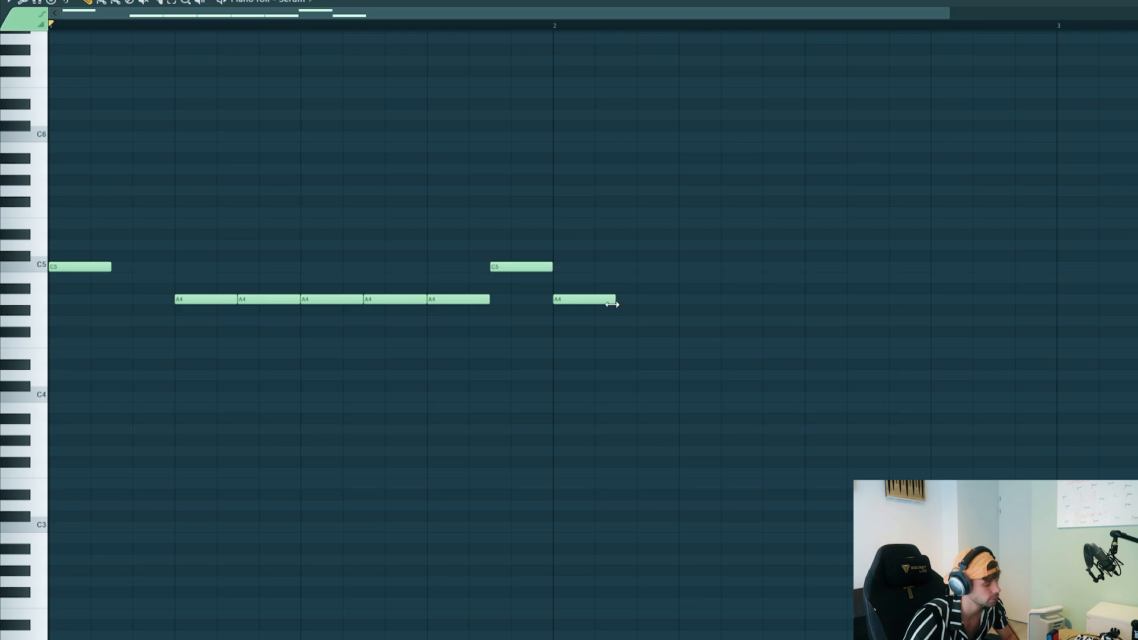
left_click_drag(616, 299, 593, 298)
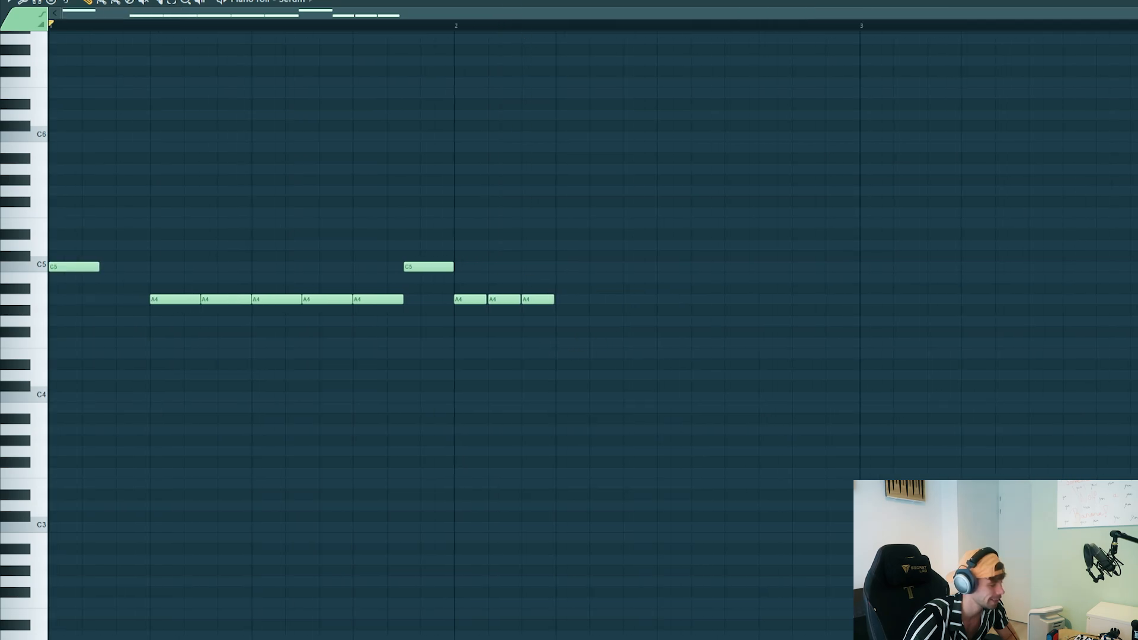
left_click(301, 24)
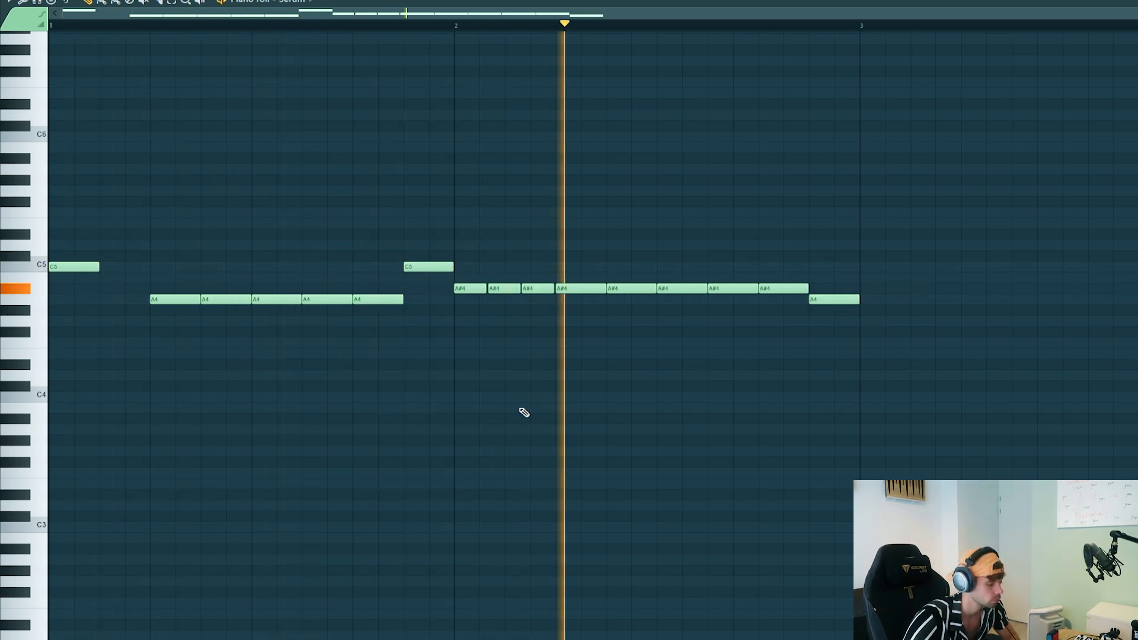
left_click(187, 25)
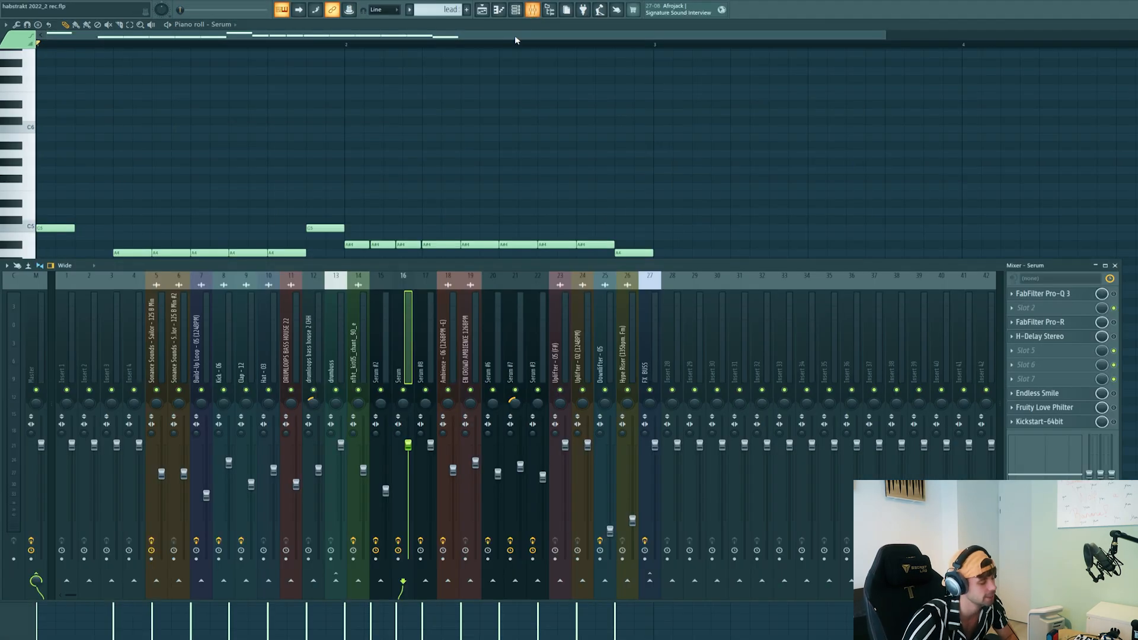
- Inspect the Pro-R reverb and the delay on the lead's mixer channel
left_click(1041, 293)
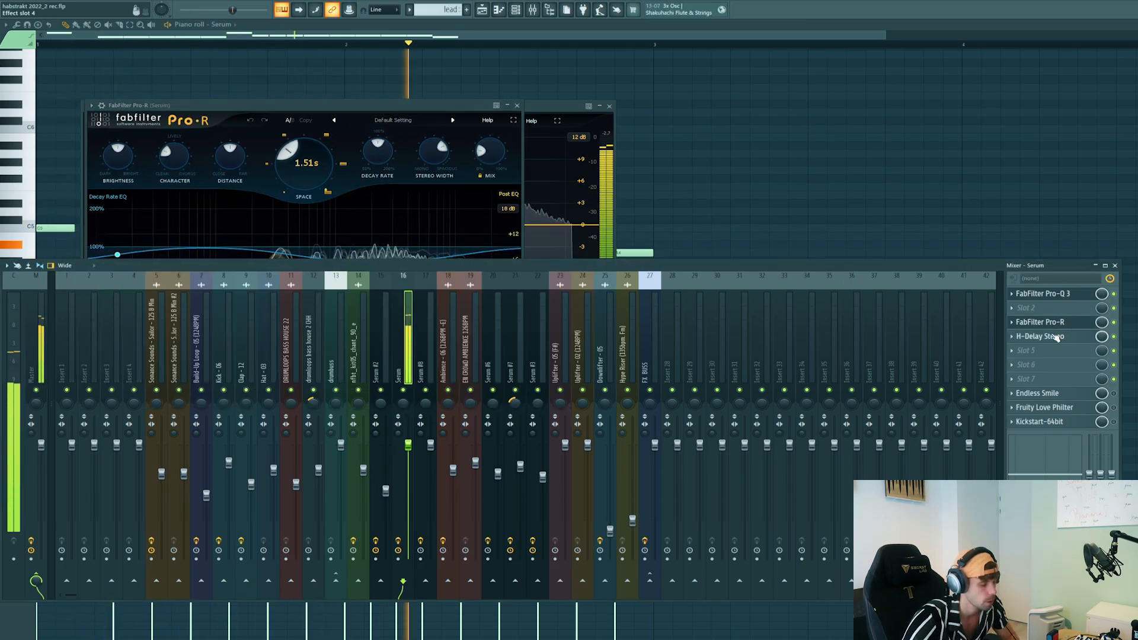
left_click(1040, 335)
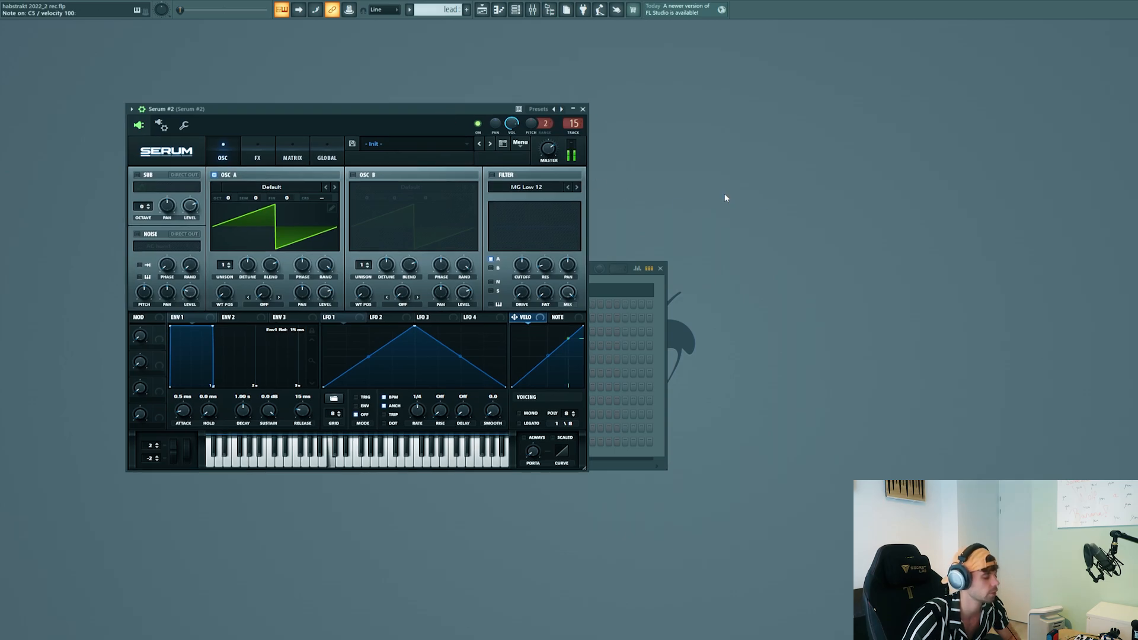
- Load the Bass - Dirty Sub preset into the second Serum
left_click(414, 143)
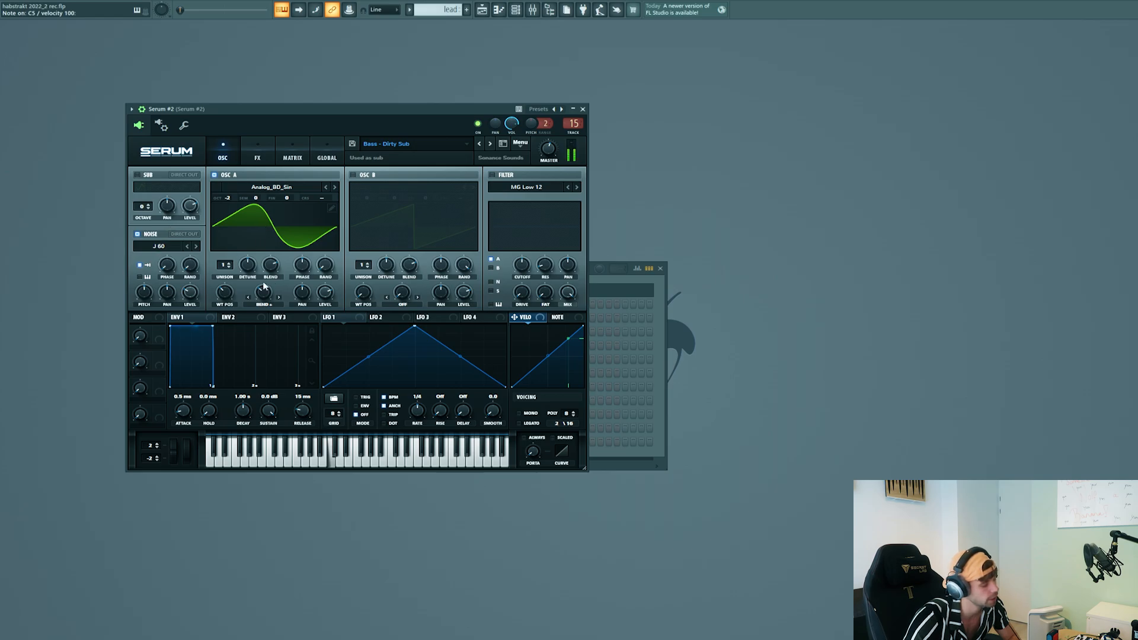
left_click(258, 153)
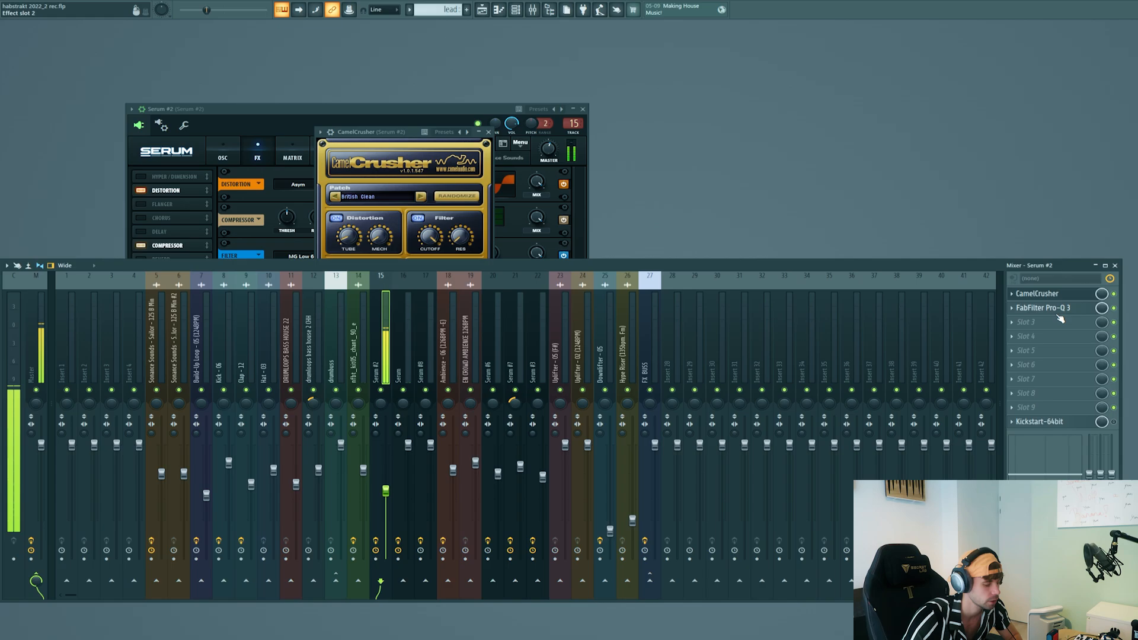
- Load CamelCrusher and FabFilter Pro-Q 3 into the sub bass channel's effect slots
left_click(1045, 308)
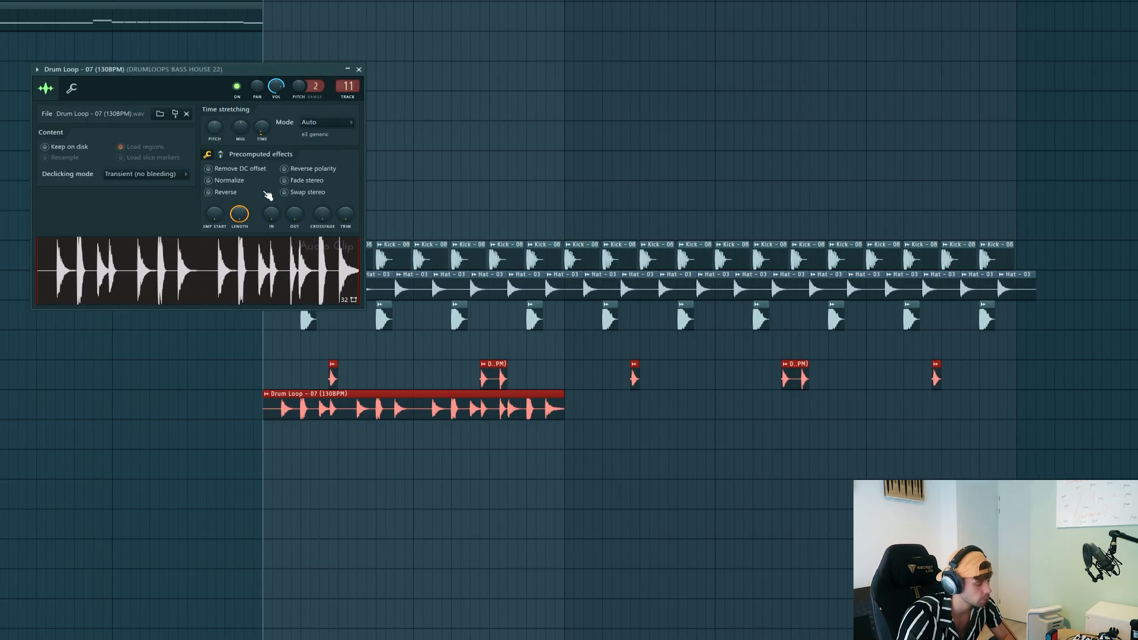
mouse_move(381, 525)
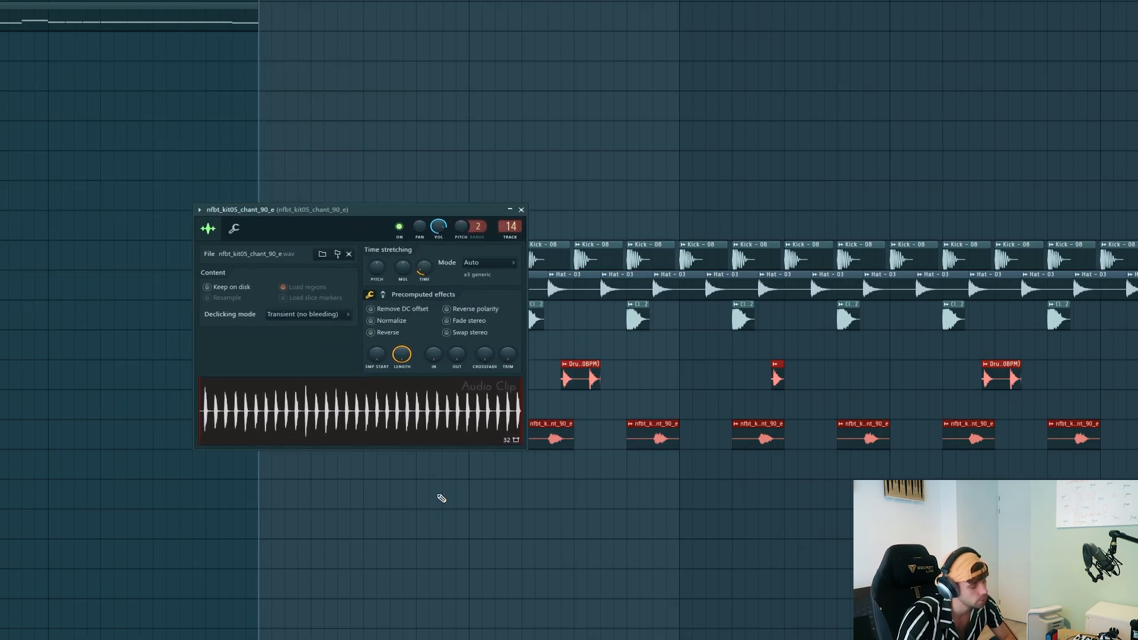
- Place nfbt_kit05_chant_90_e chant clips along the drop bars
left_click(520, 208)
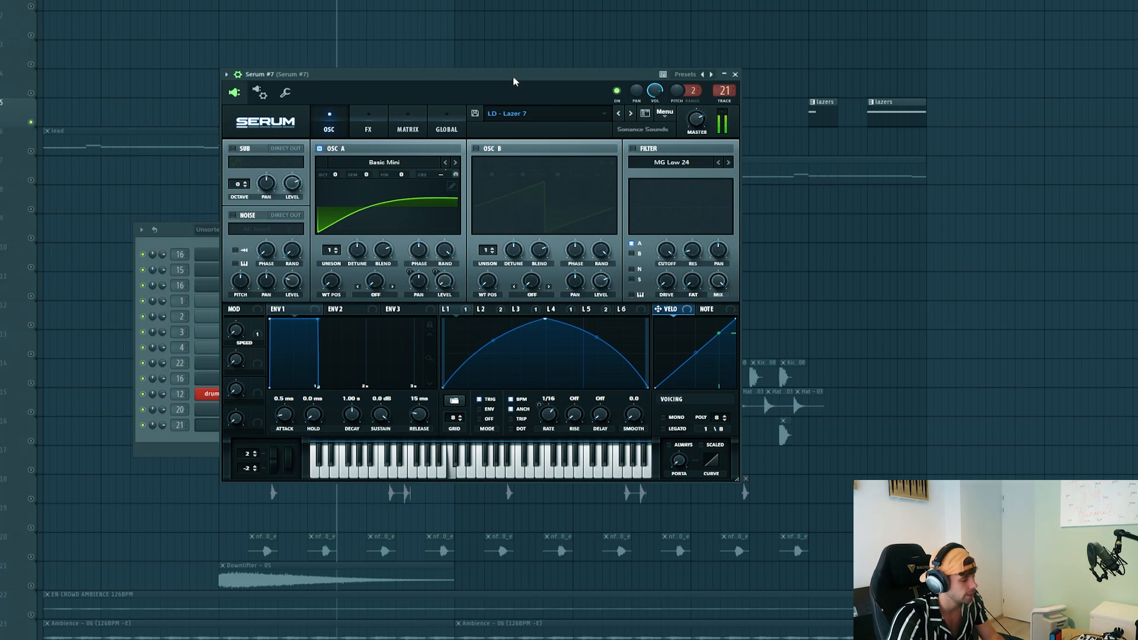
- Open Serum #7 on the LD - Lazer 7 preset for the lazers clips
left_click(734, 74)
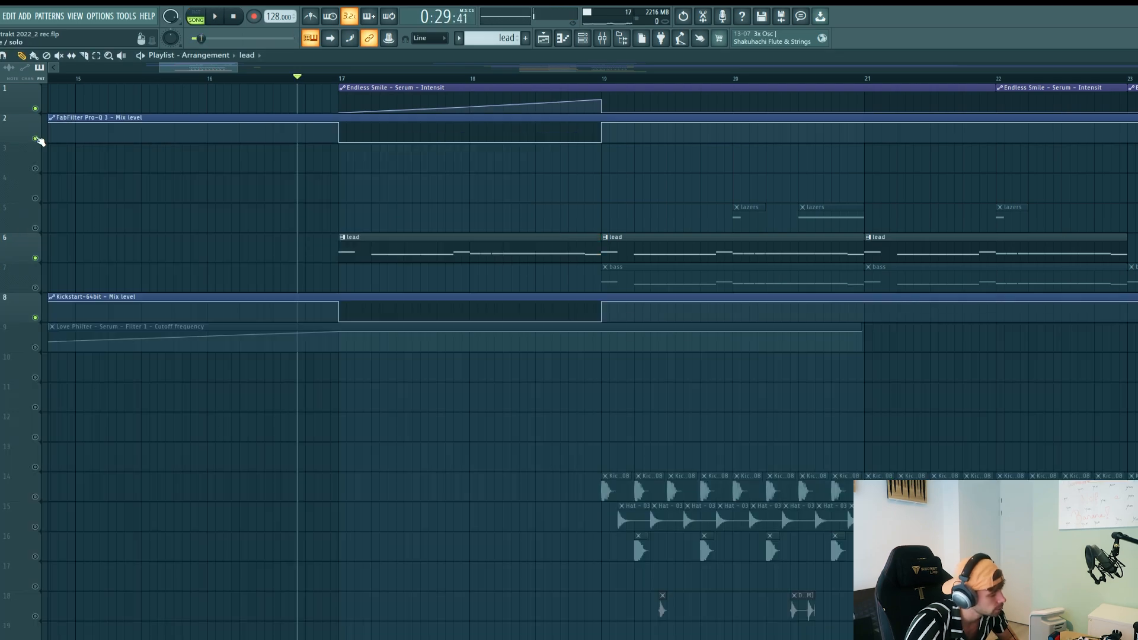
- Arrange the Kickstart mix level and Love Philter cutoff automation clips under the lead and bass
left_click(469, 130)
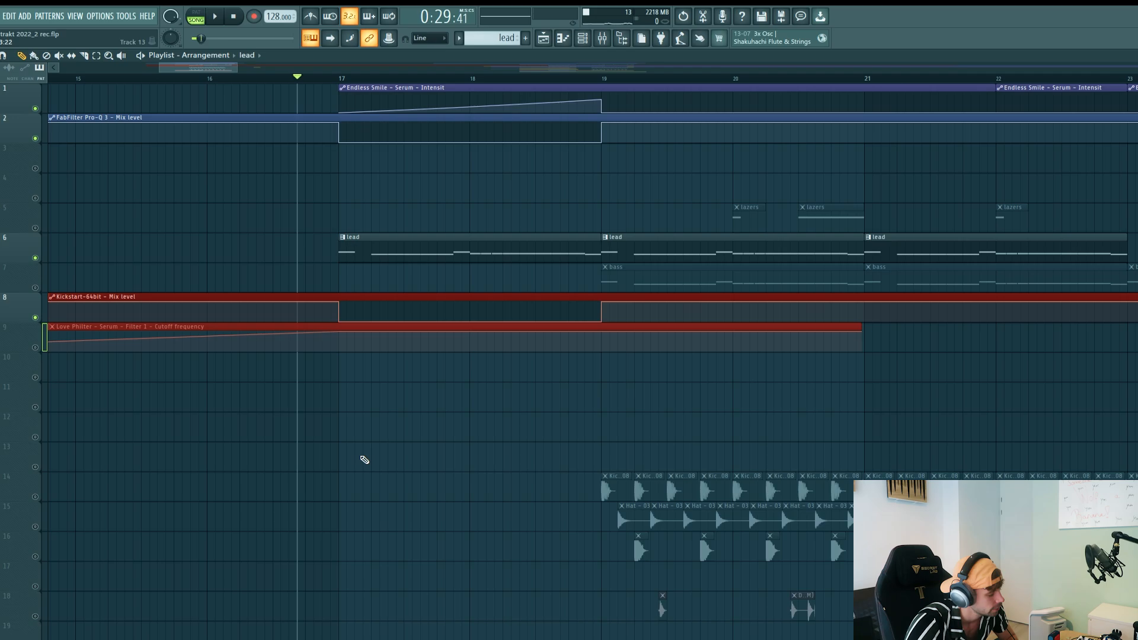
left_click(213, 15)
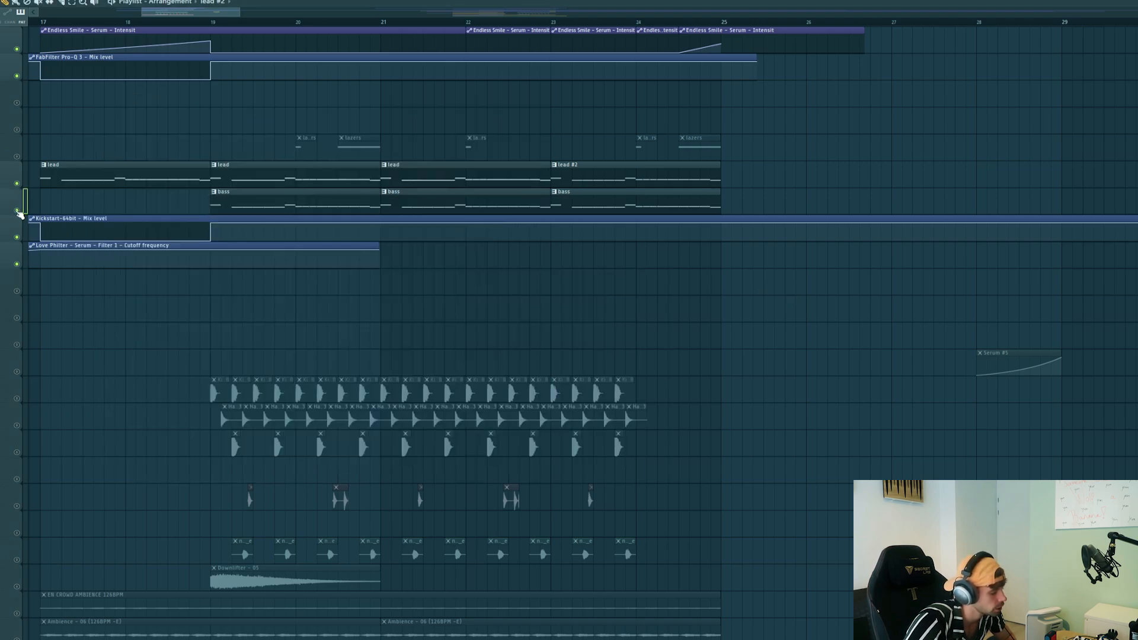
- Scroll across the playlist to view the duplicated drop clips filling bars 17–25
scroll("right", 3)
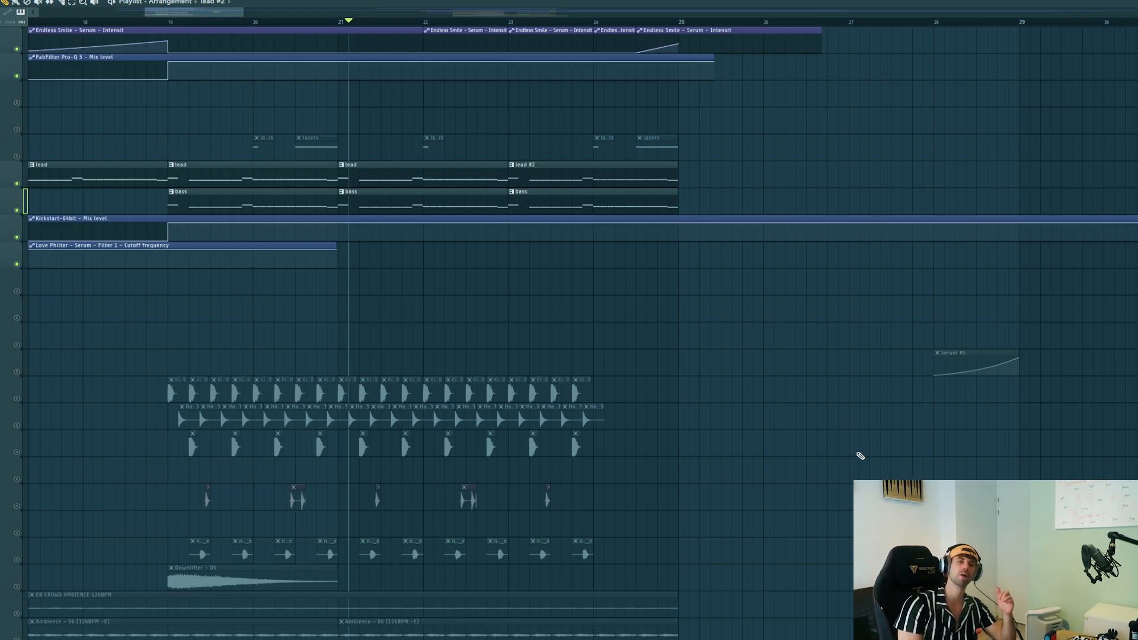
scroll("down", 3)
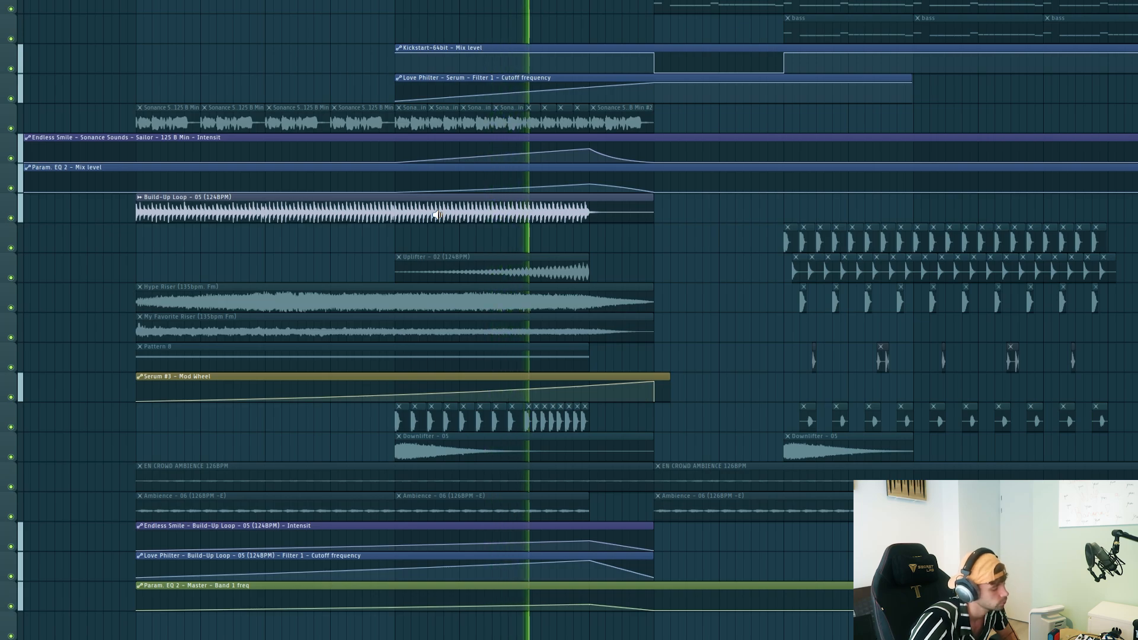
- Select the Uplifter clip while the build-up plays
left_click(493, 256)
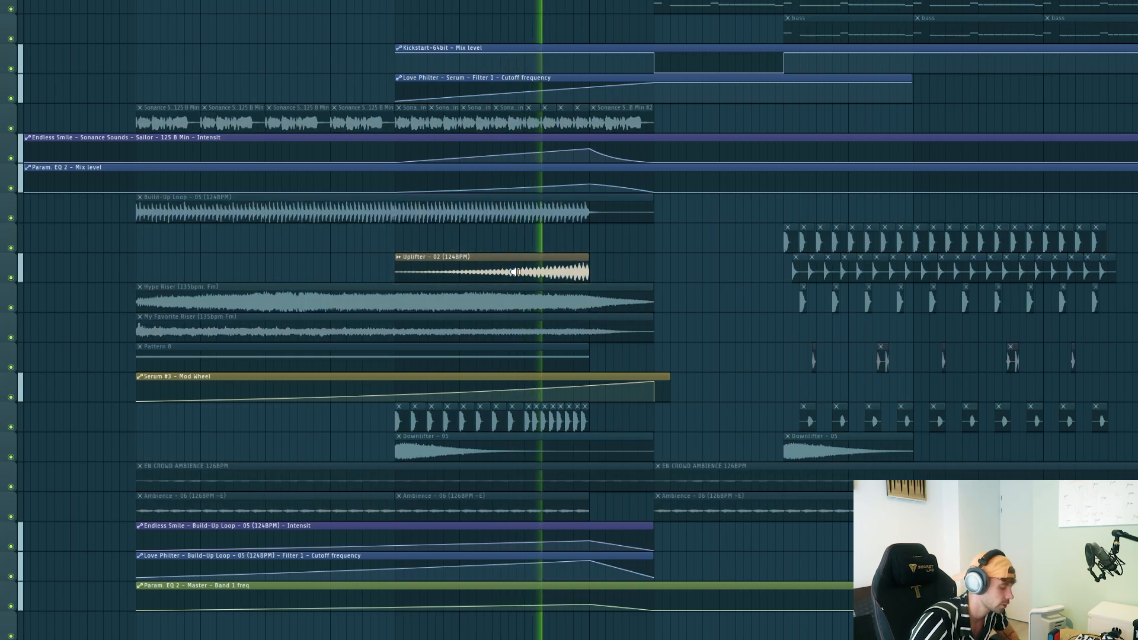